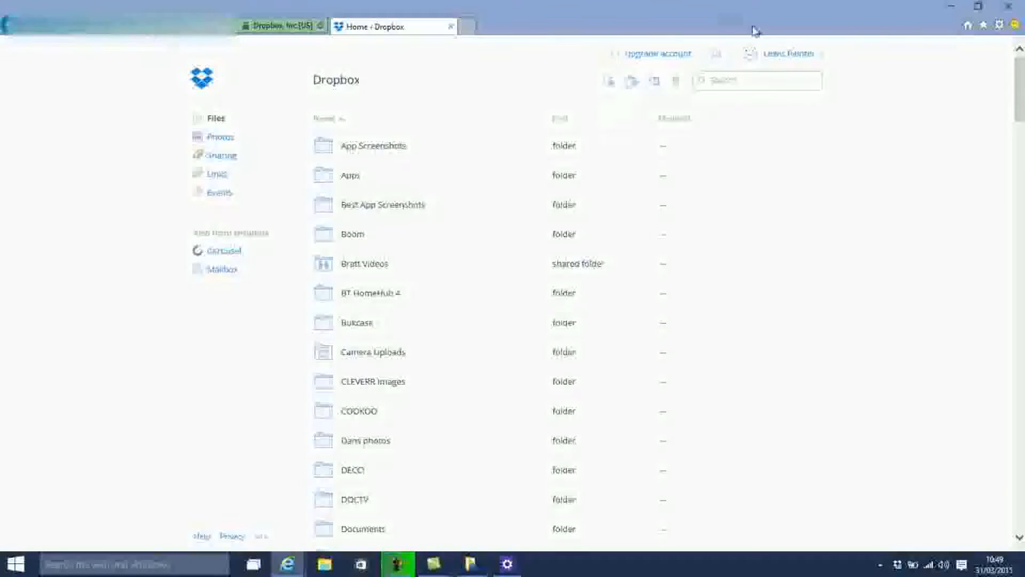
Browse the local Dropbox folder's synced folders and files in File Explorer.
left_click(779, 53)
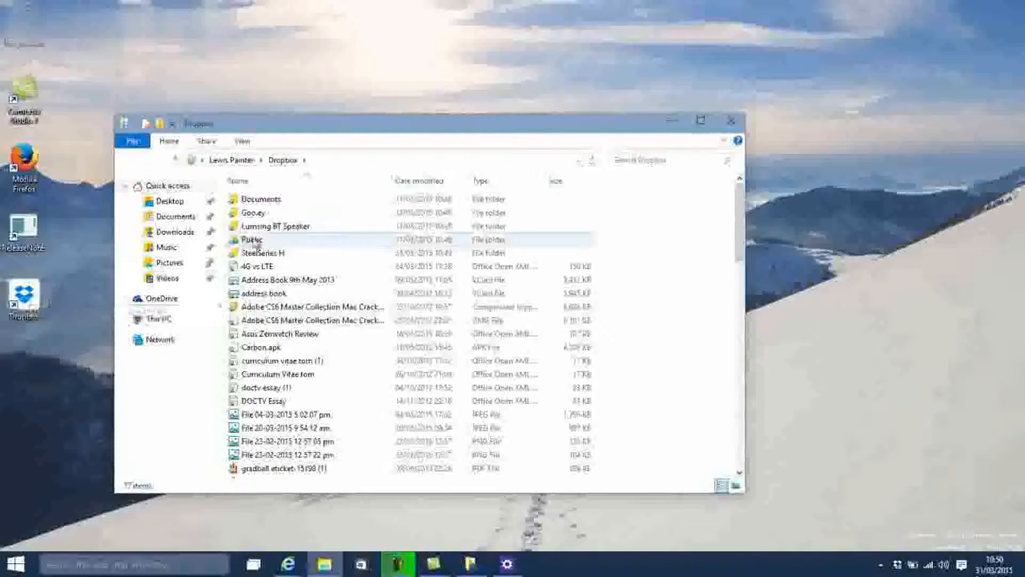
left_click(261, 253)
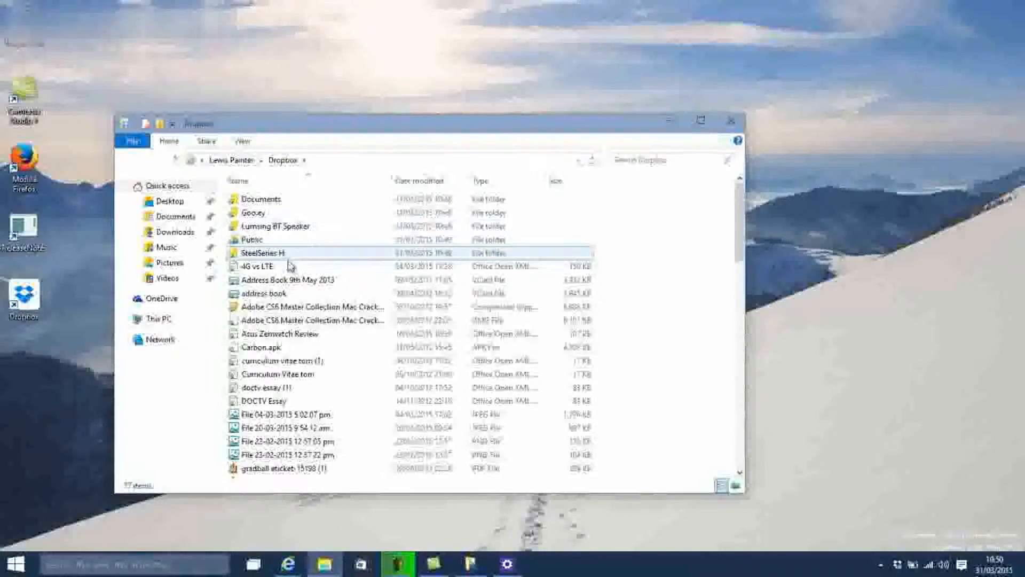
left_click(260, 199)
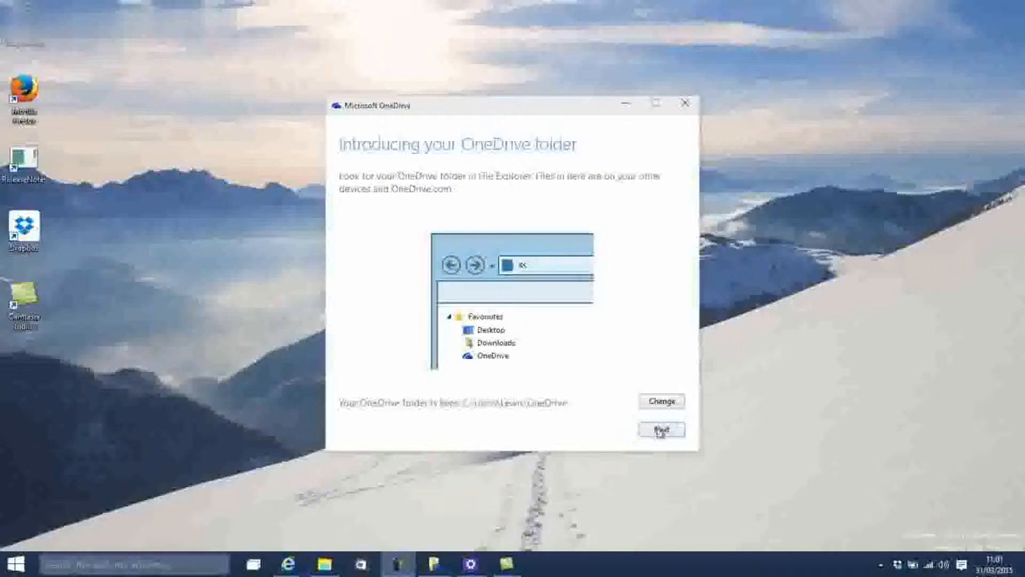
Accept the default OneDrive folder location, keep 'Sync all files and folders', and finish setup.
left_click(661, 428)
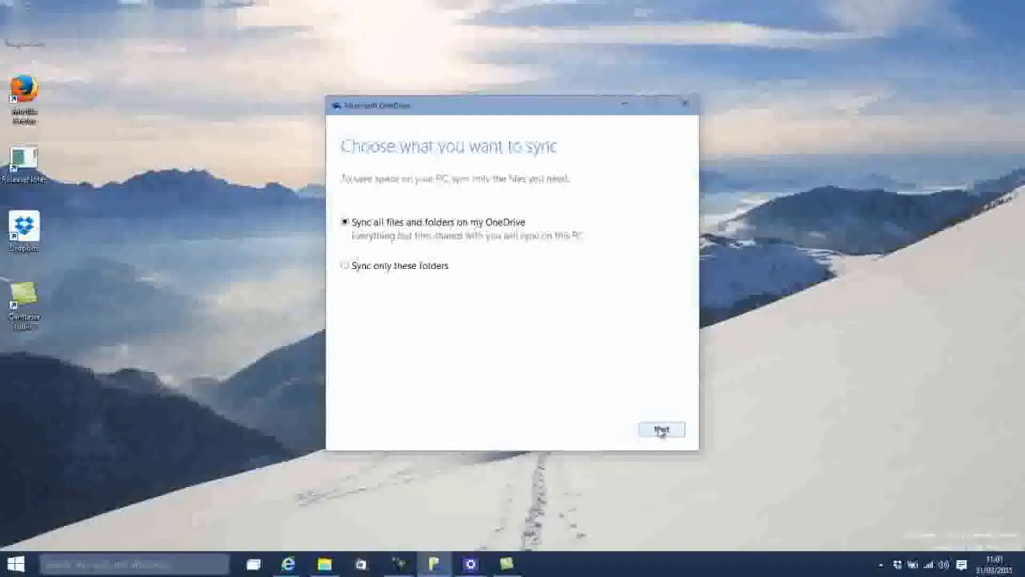
left_click(661, 428)
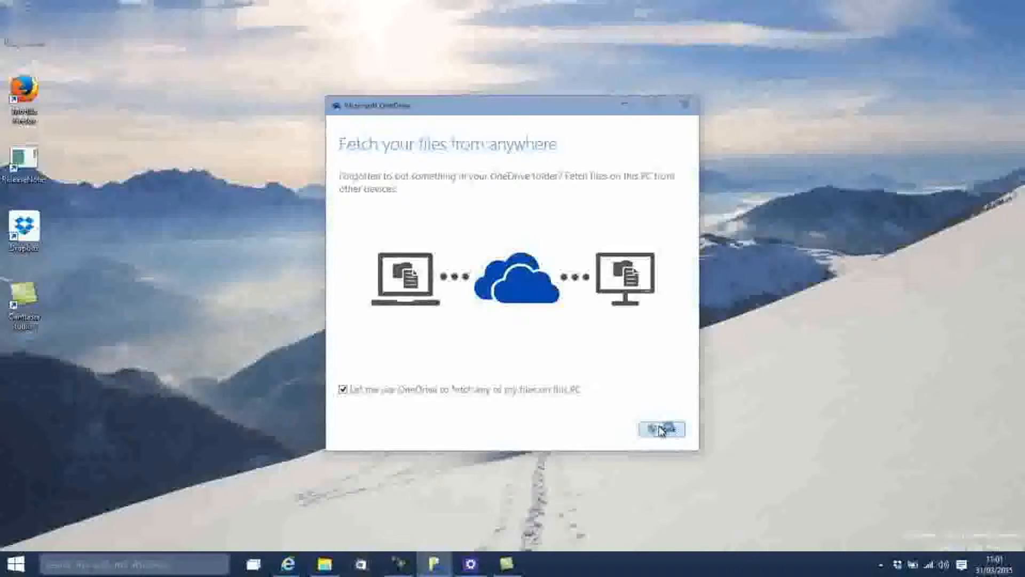
left_click(661, 429)
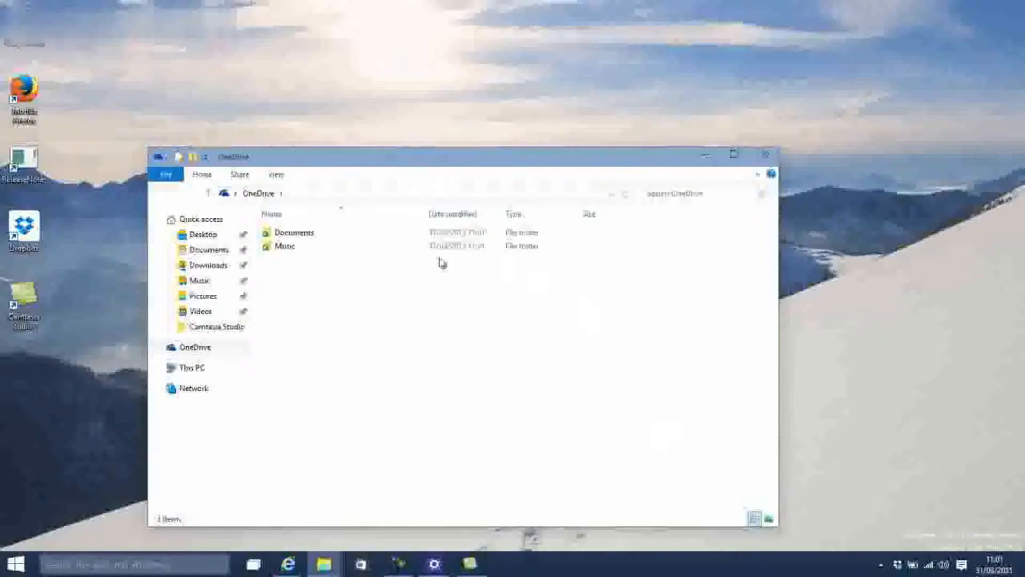